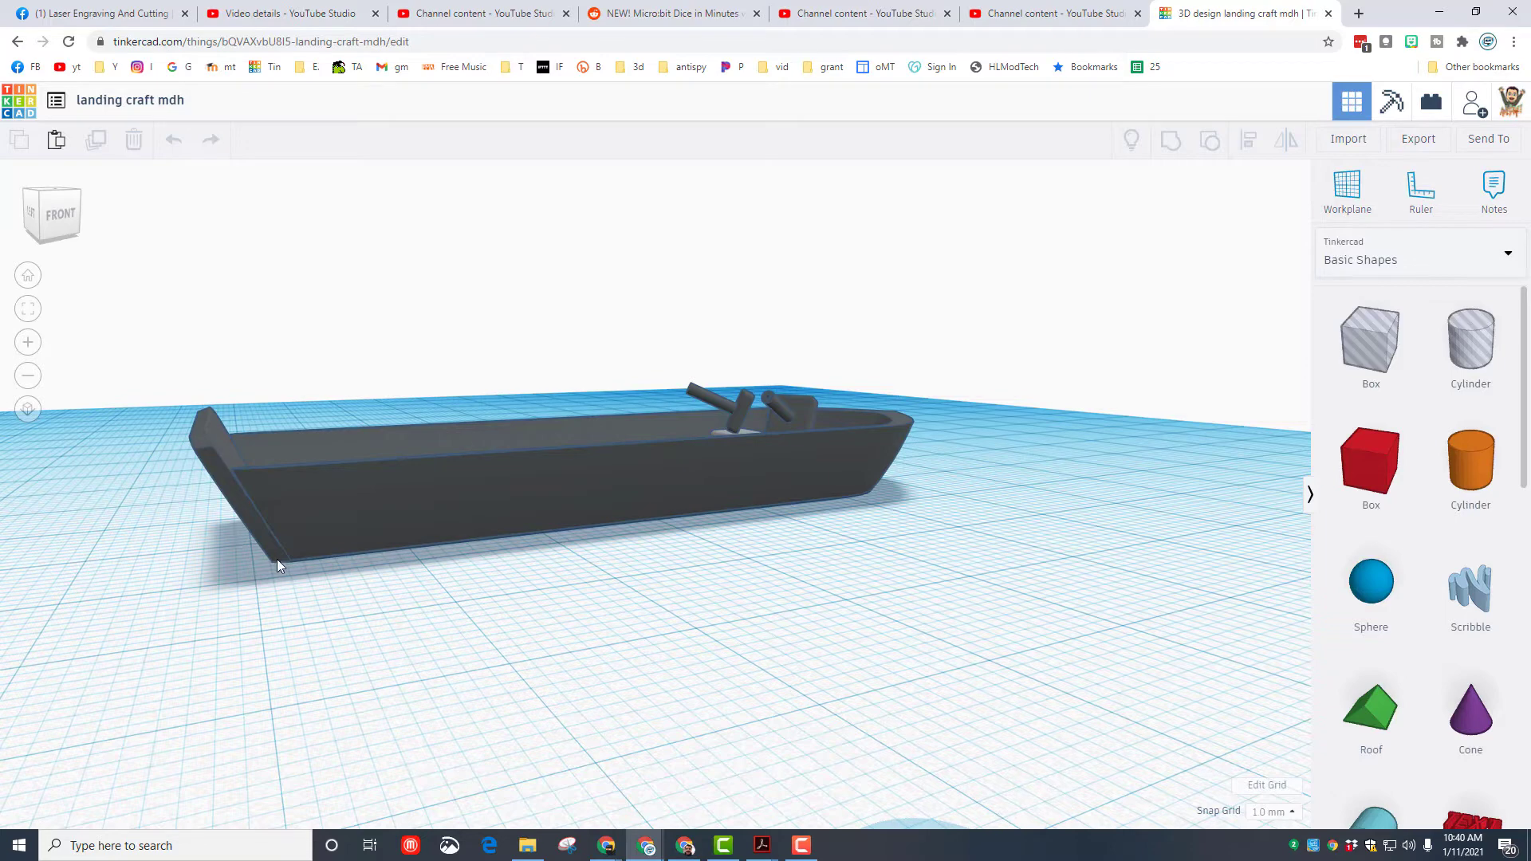
pyautogui.moveTo(1510, 494)
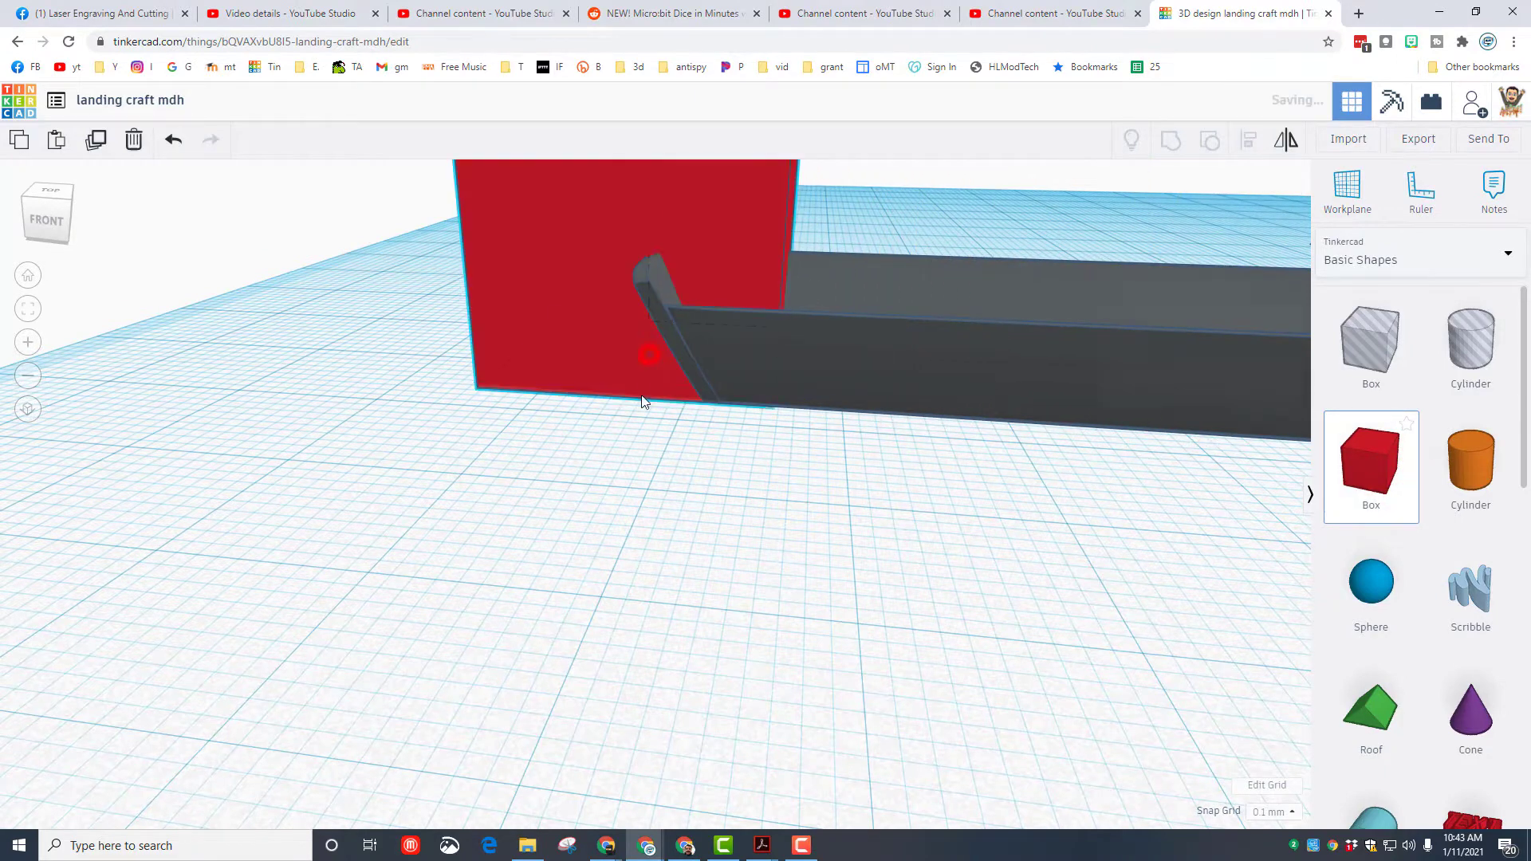
# - Select the newly placed red box beside the landing craft's slanted bow
pyautogui.click(645, 362)
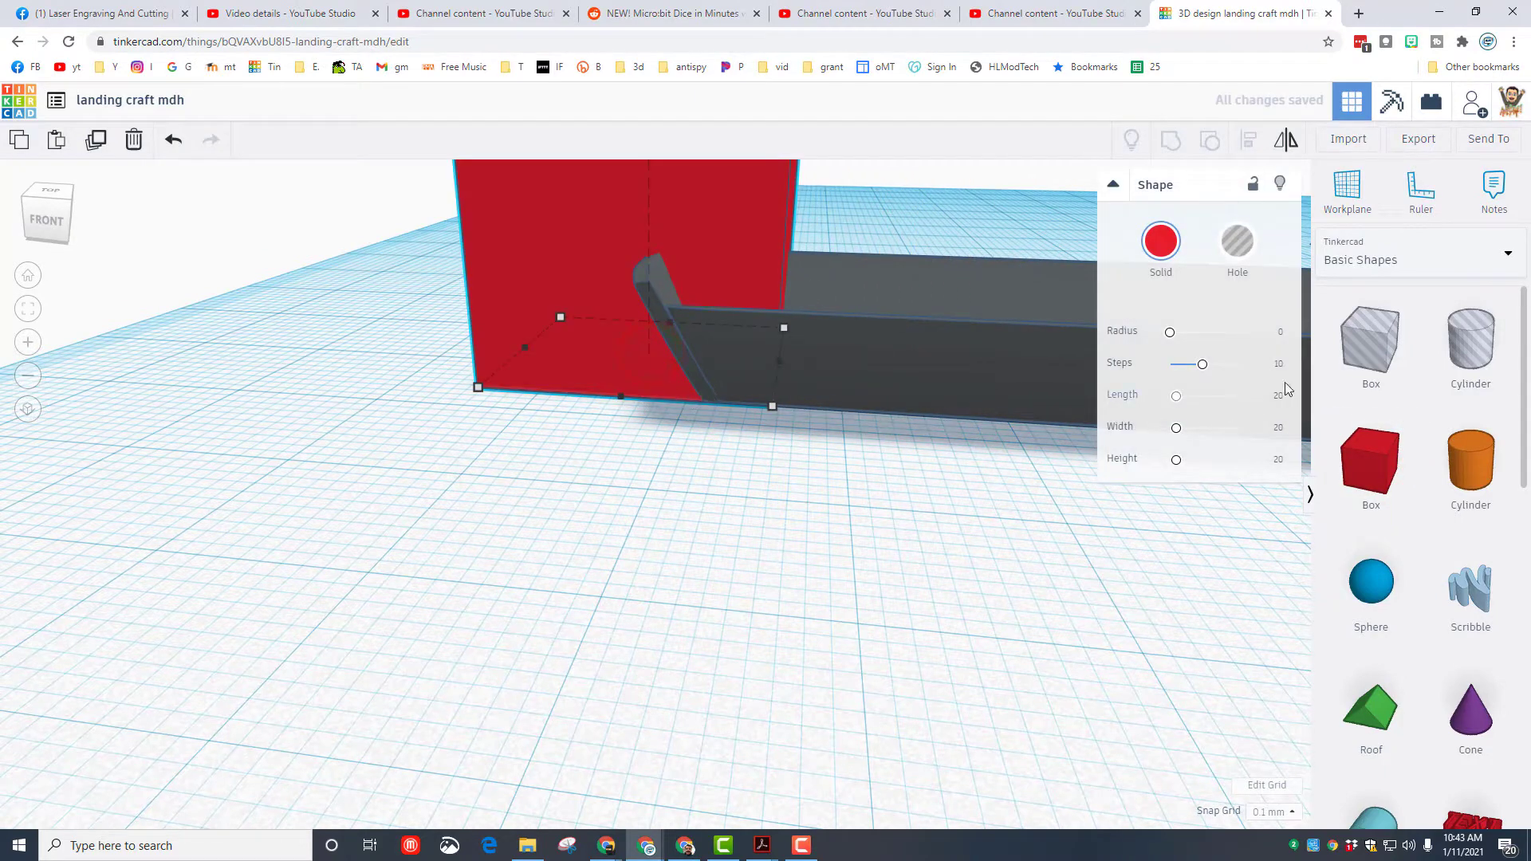
# - Set a workplane on the box face and drop a small cylinder at the ramp's bottom hinge corner
pyautogui.click(1348, 185)
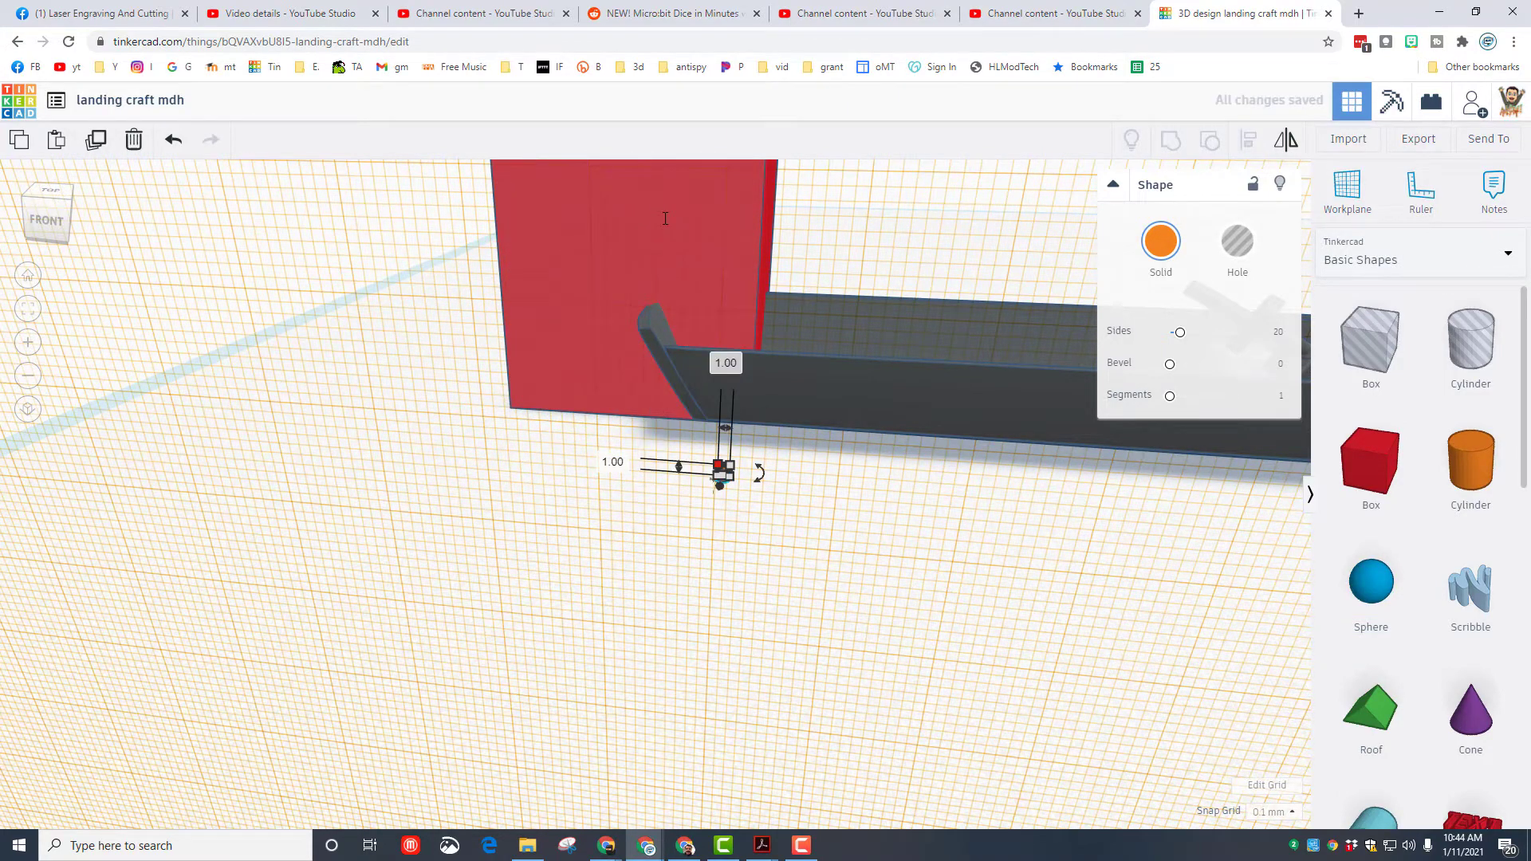
pyautogui.moveTo(1117, 671)
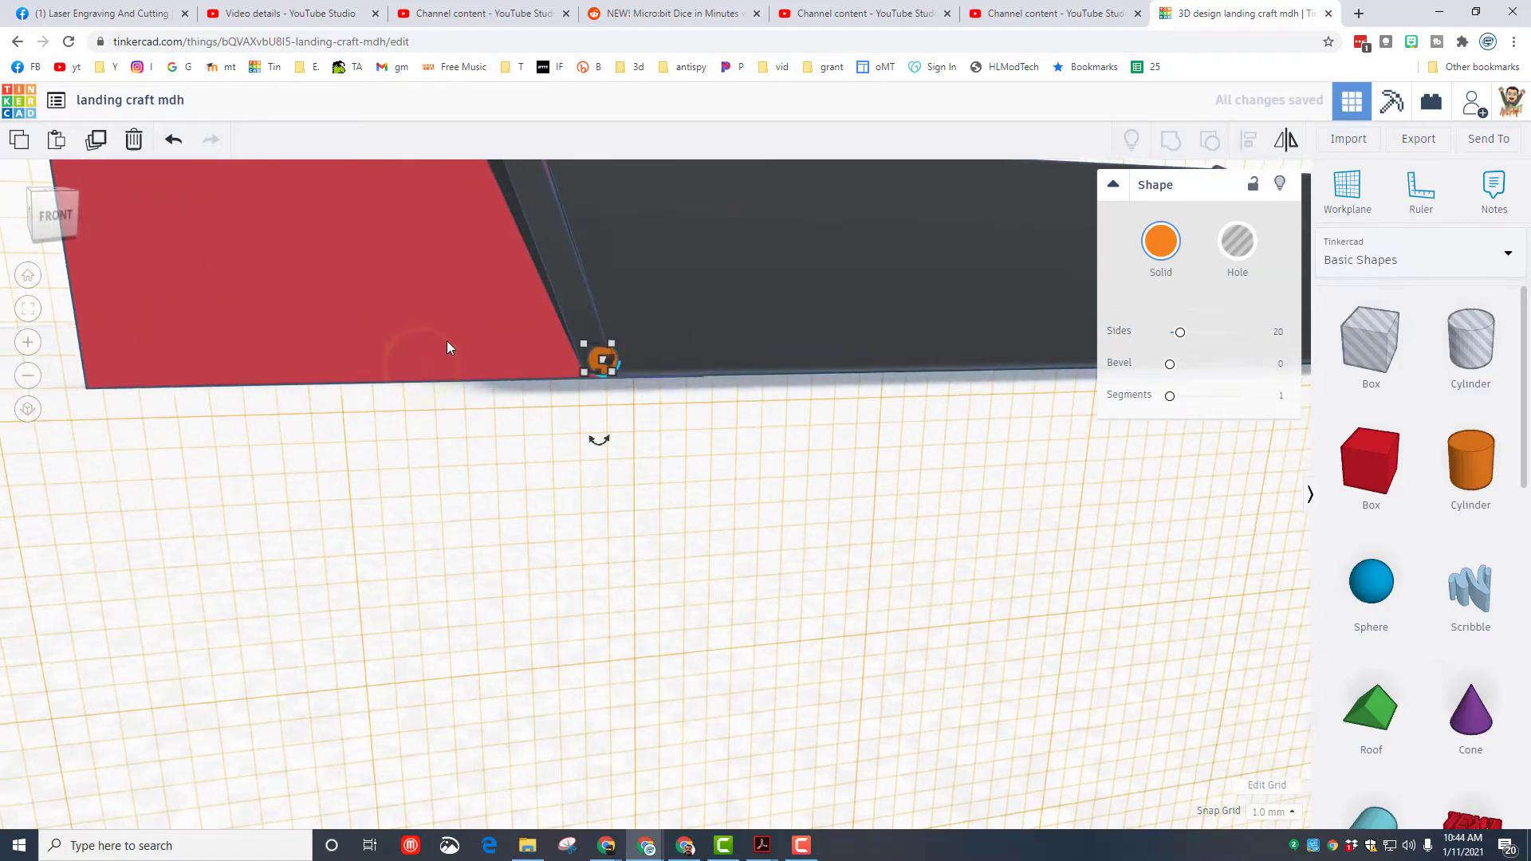
pyautogui.click(1272, 812)
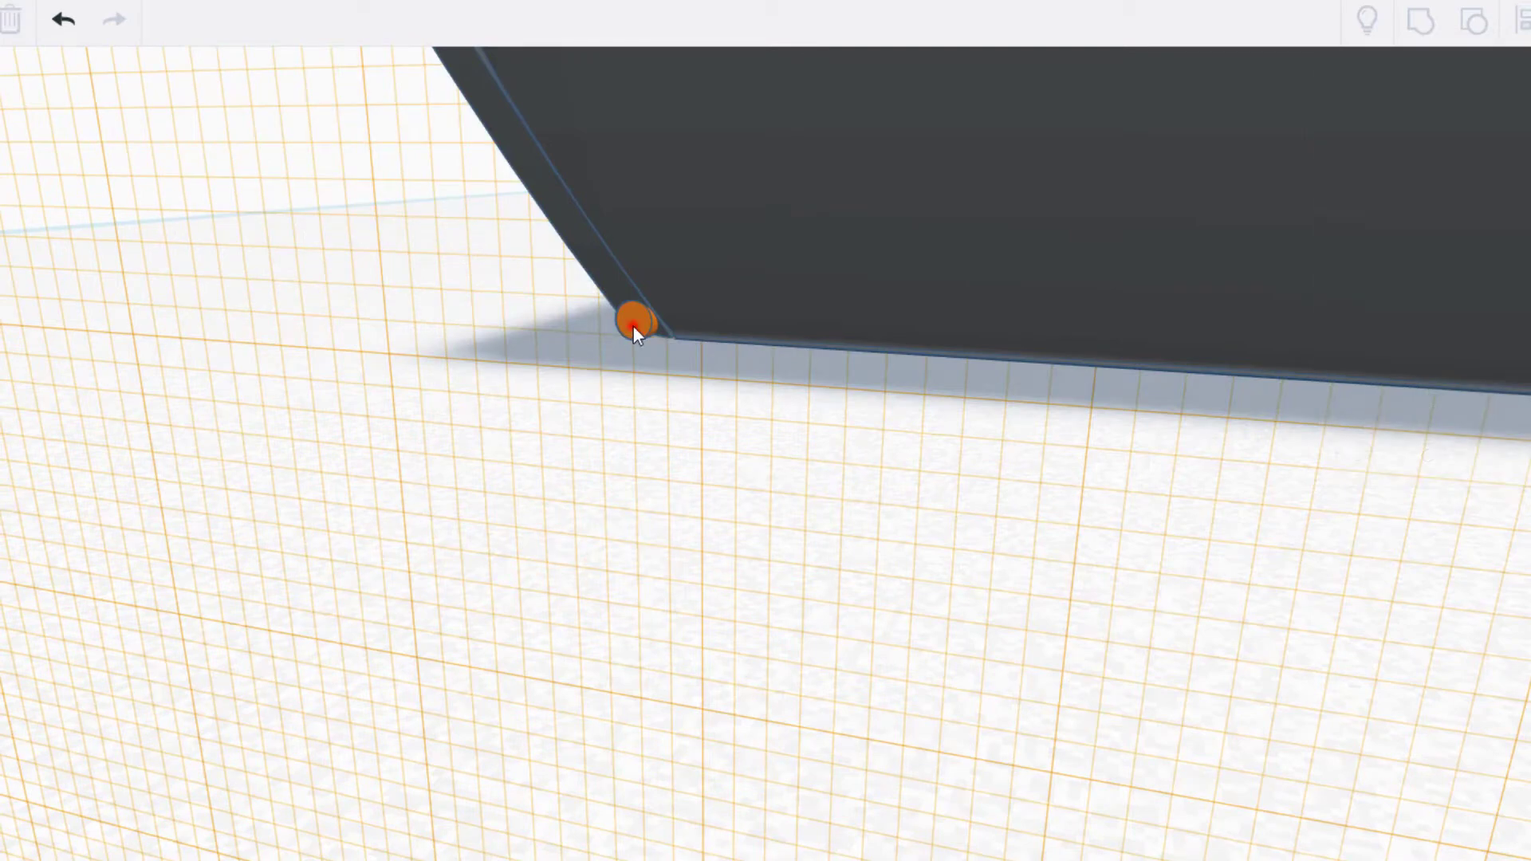
# - Drop a Tube shape centred on the small hinge cylinder at the bow
pyautogui.moveTo(633, 320); pyautogui.dragTo(652, 368)
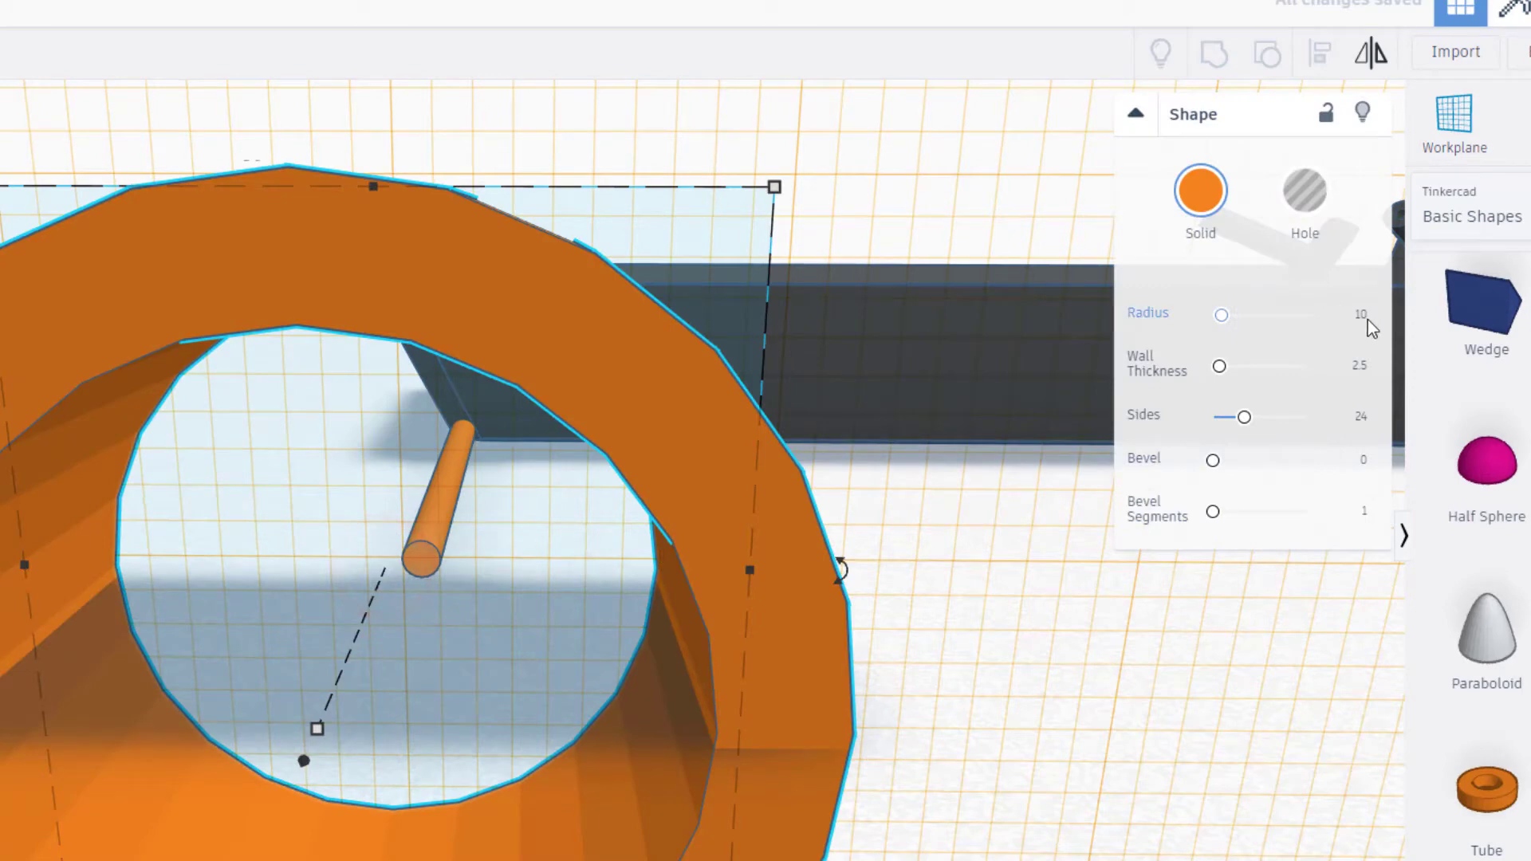
# - Set the tube's radius to 15 so the thin ring passes through the ramp door
pyautogui.click(1351, 316)
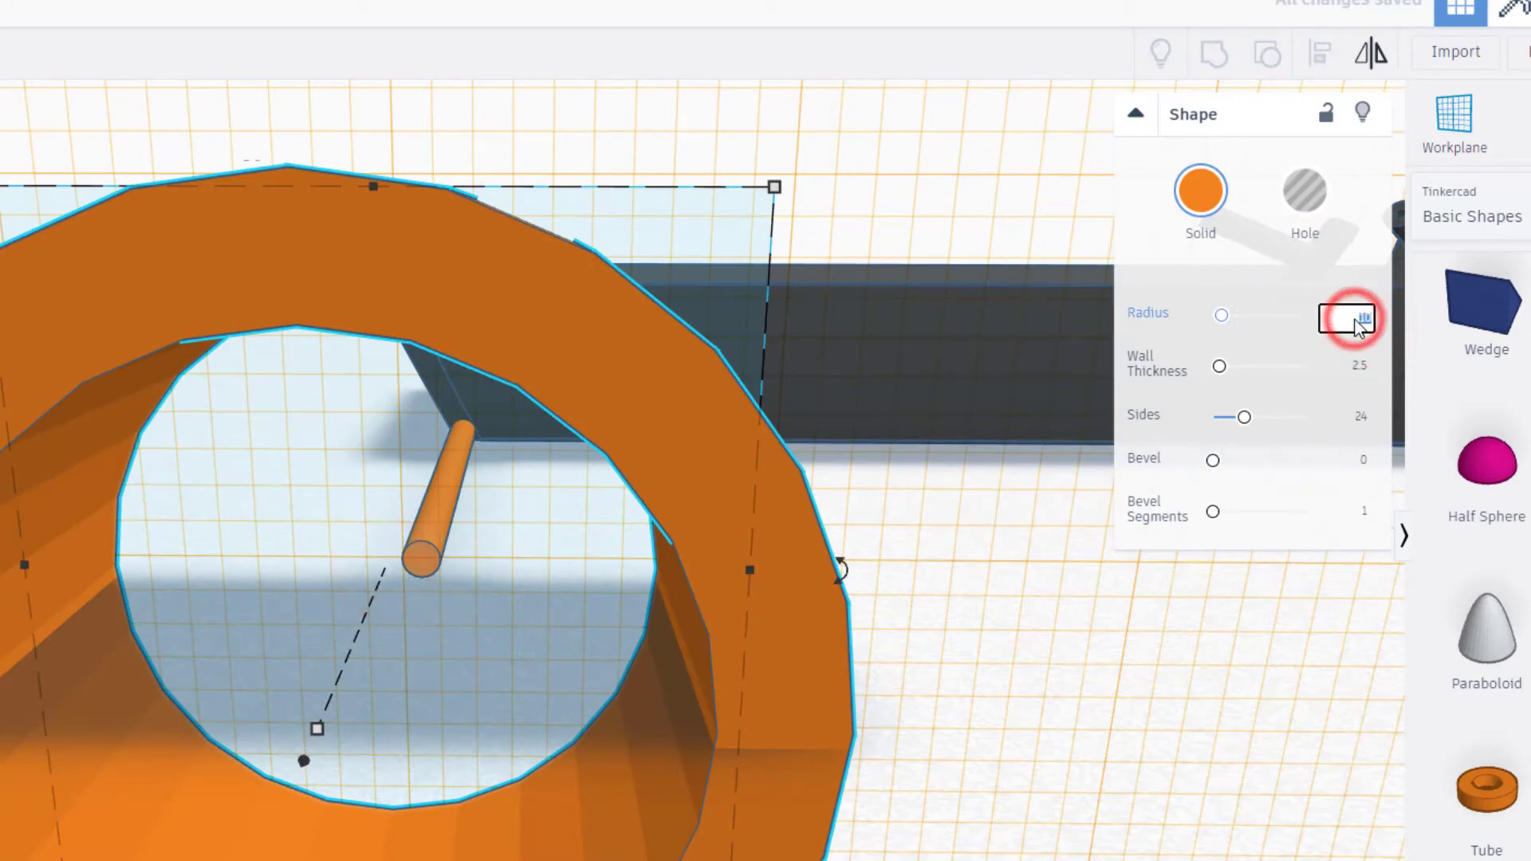
pyautogui.write('15')
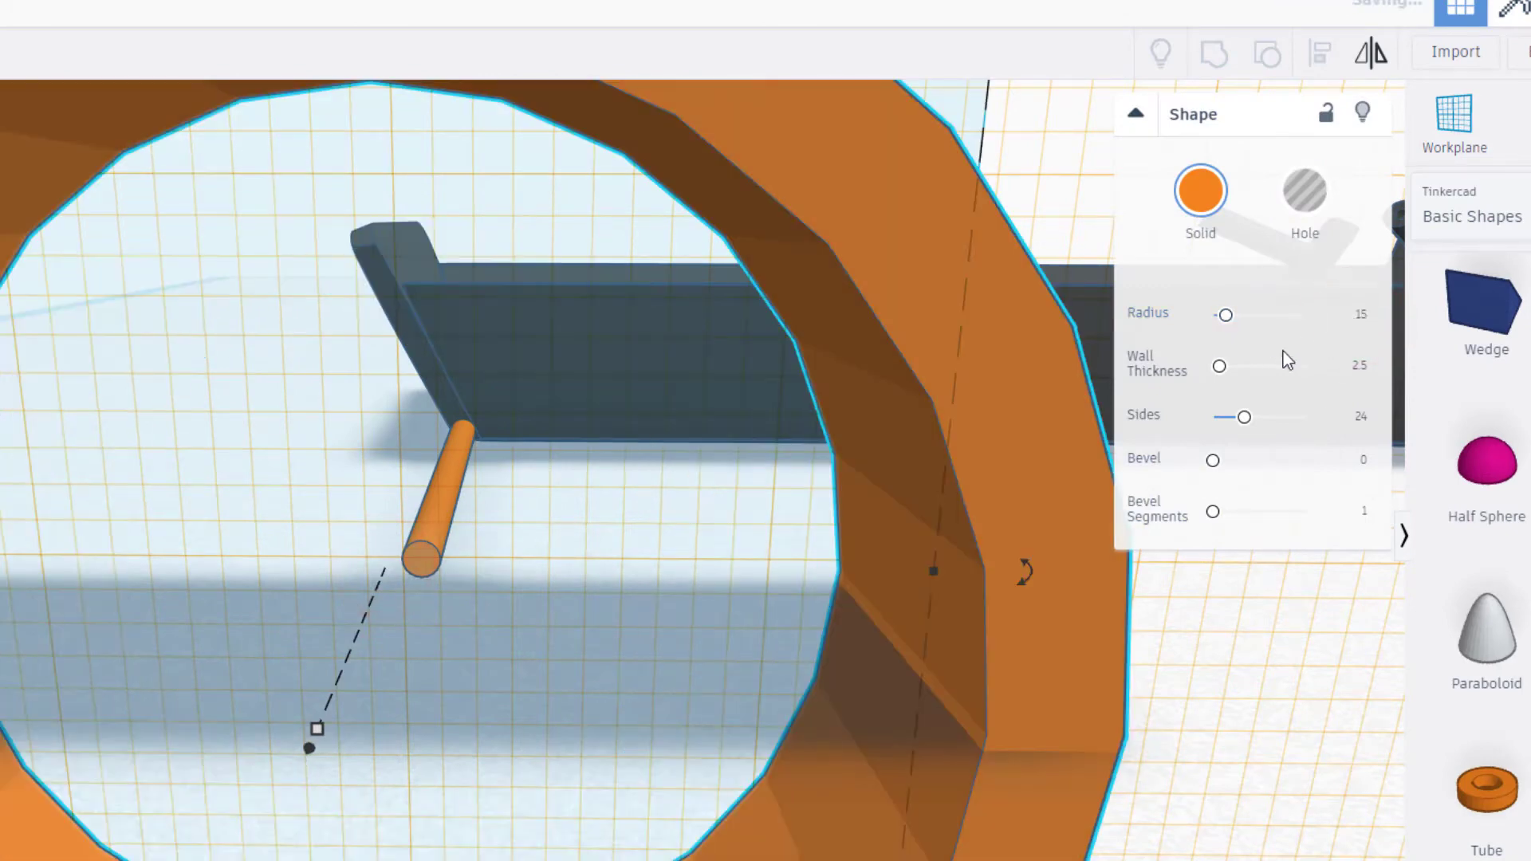
pyautogui.click(1359, 368)
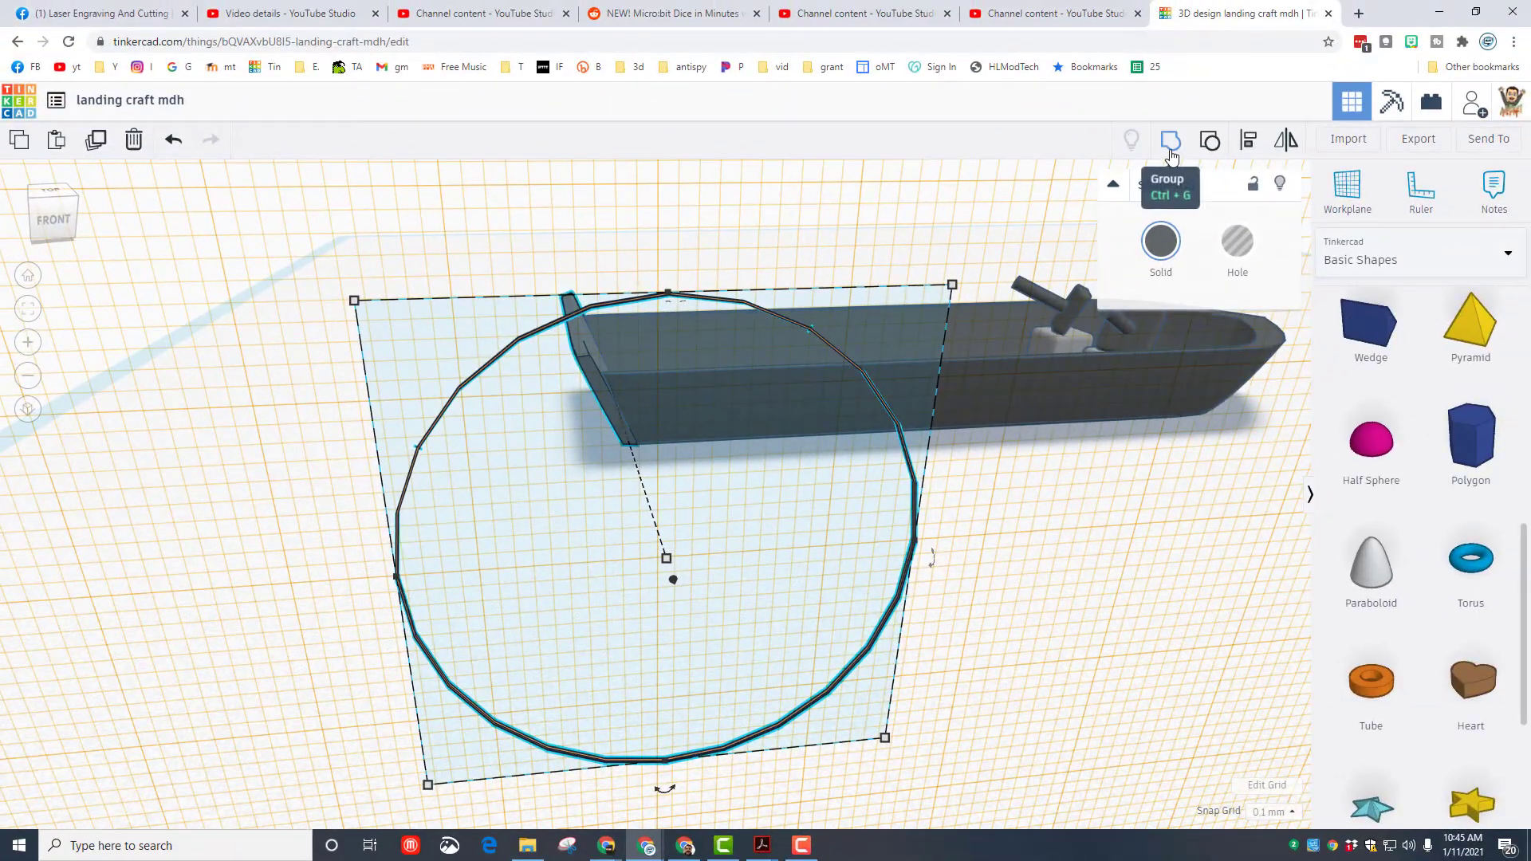
# - Group the ring with the ramp door and rotate it about -81° around the bottom hinge
pyautogui.click(1169, 140)
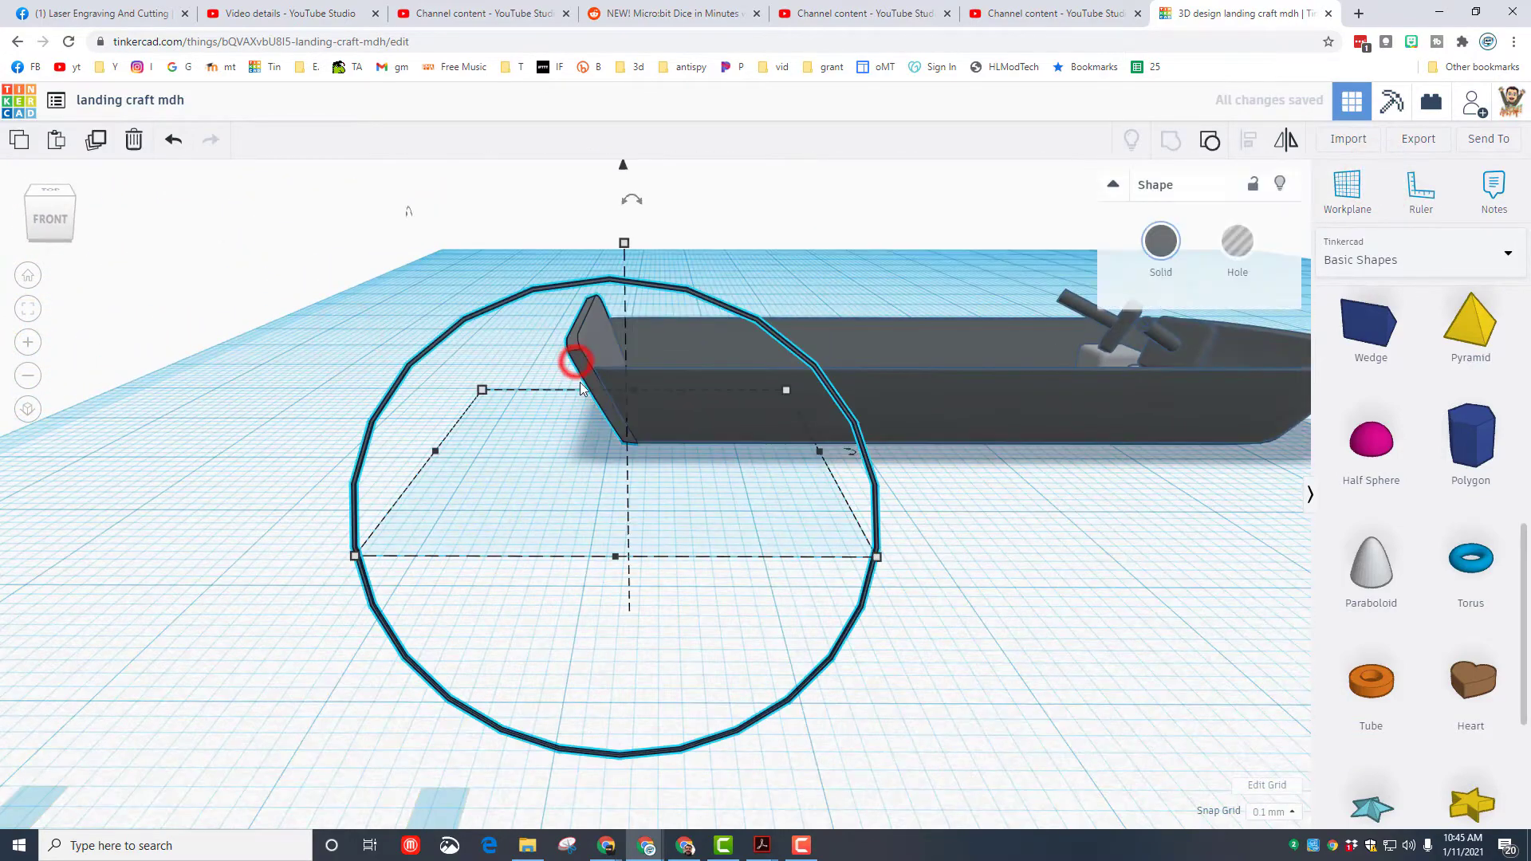
pyautogui.moveTo(576, 362); pyautogui.dragTo(381, 346)
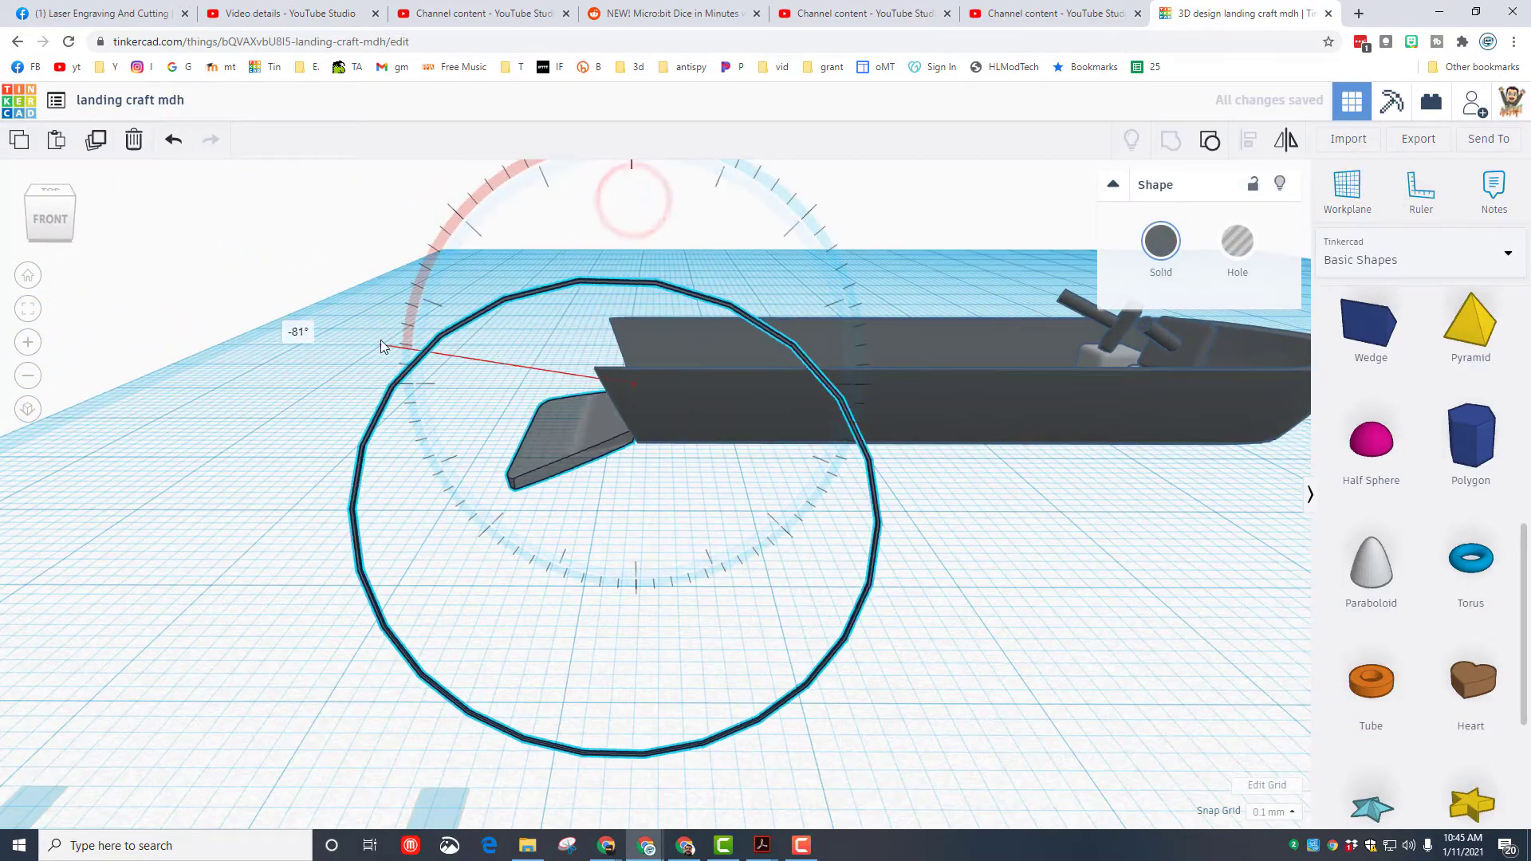